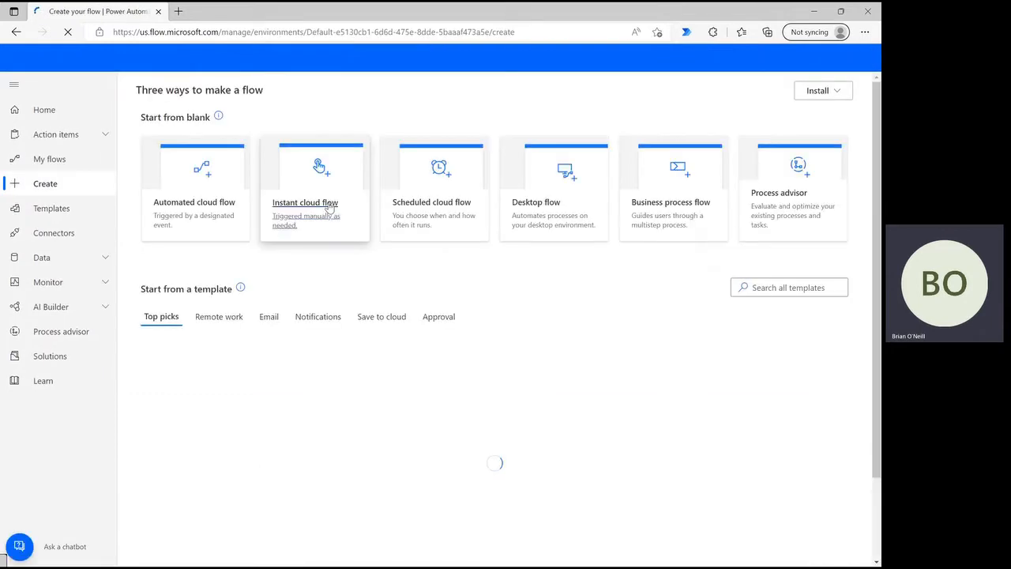
Create an instant cloud flow named 'PSD Flow' with a 'Manually trigger a flow' trigger
{"action": "left_click", "coordinate": [315, 188]}
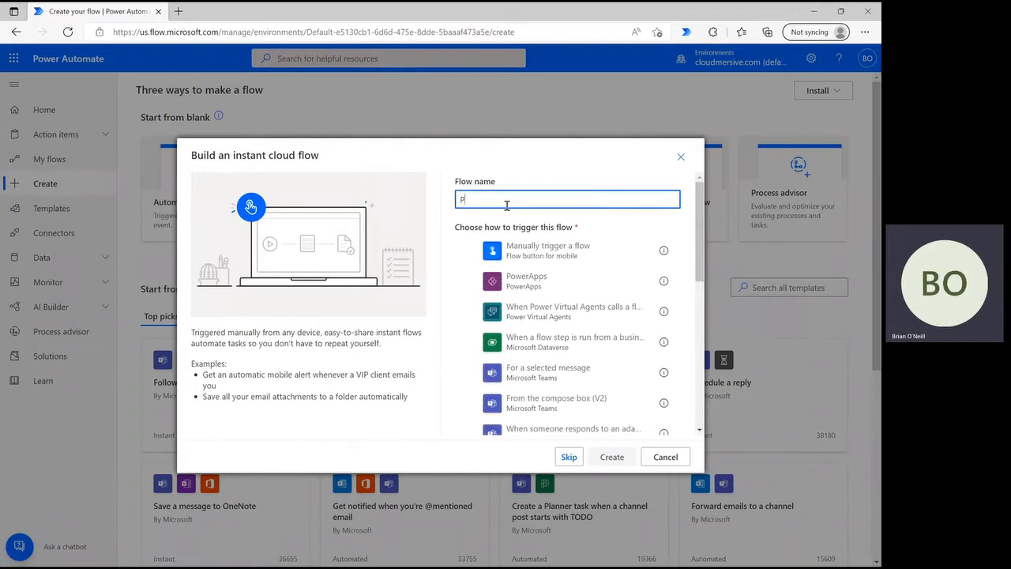
{"action": "type", "text": "SD Flow"}
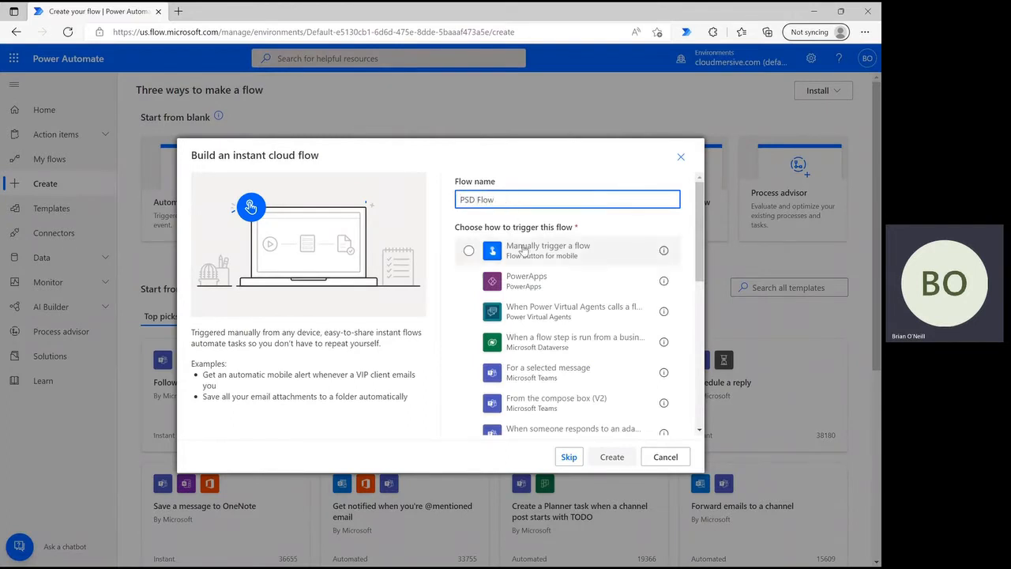
{"action": "left_click", "coordinate": [468, 250]}
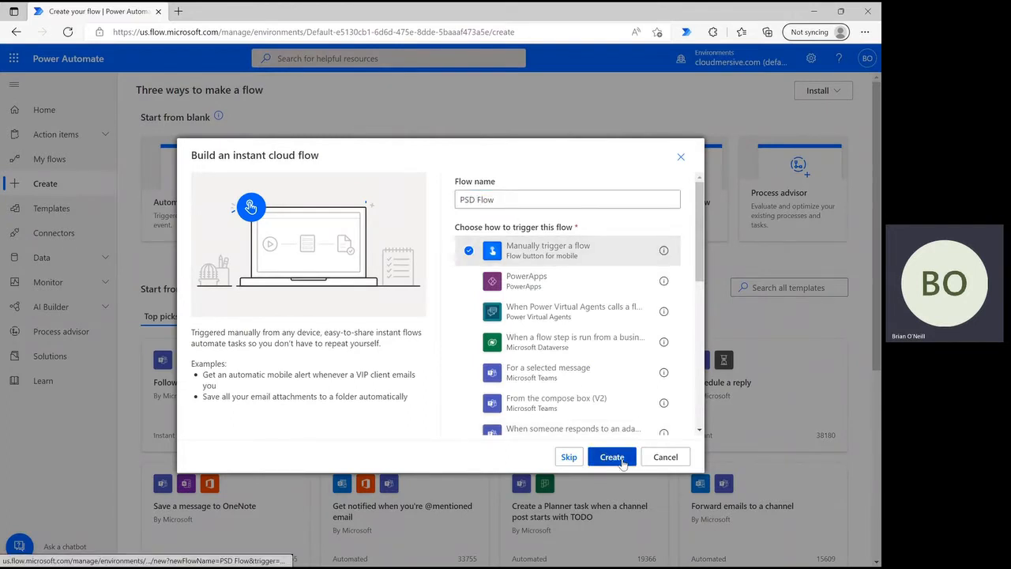
{"action": "left_click", "coordinate": [612, 457]}
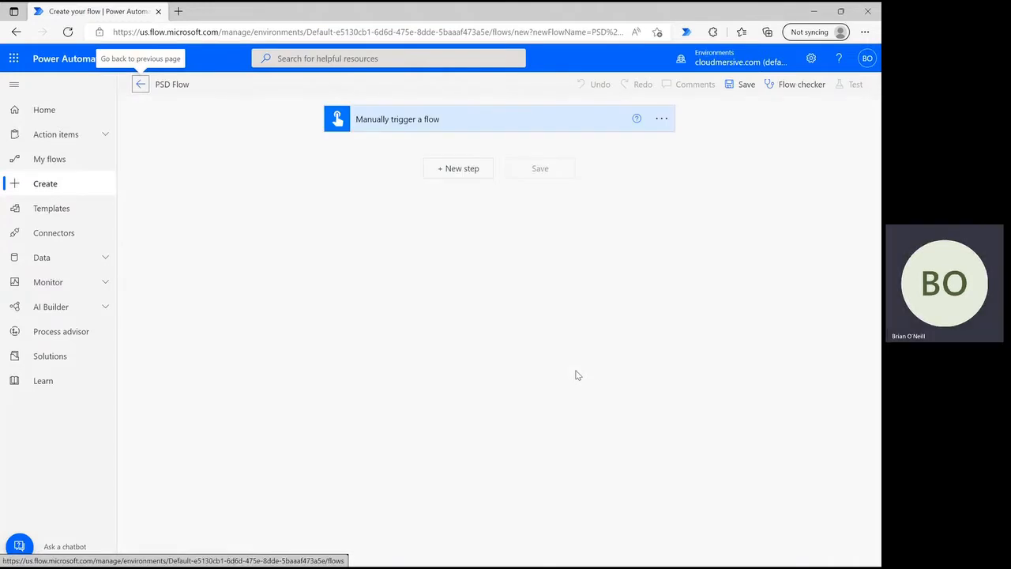
Add a SharePoint Get file content step reading Picture1.jpg from the Power Automate Samples folder
{"action": "left_click", "coordinate": [458, 168]}
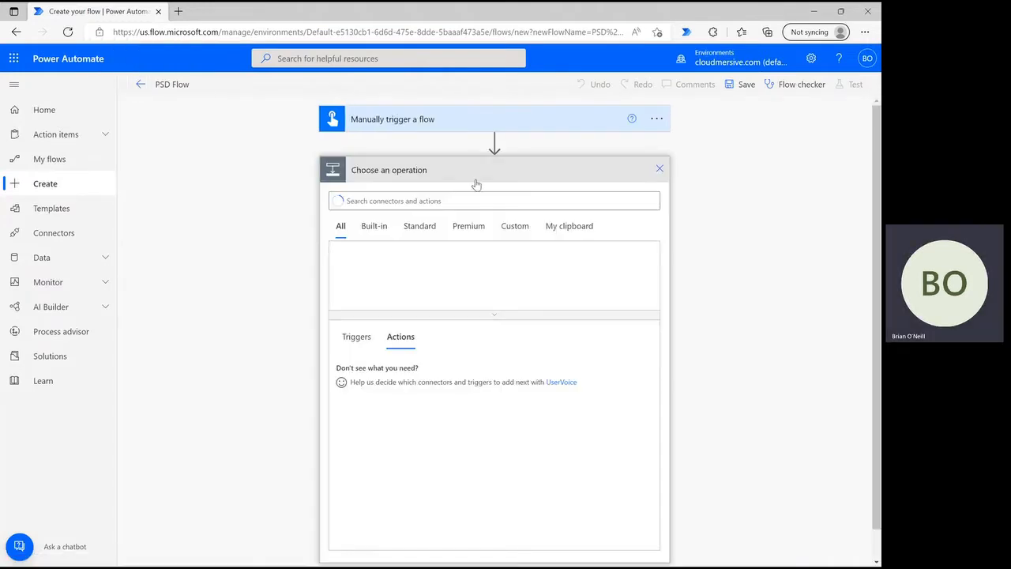
{"action": "type", "text": "Get file content"}
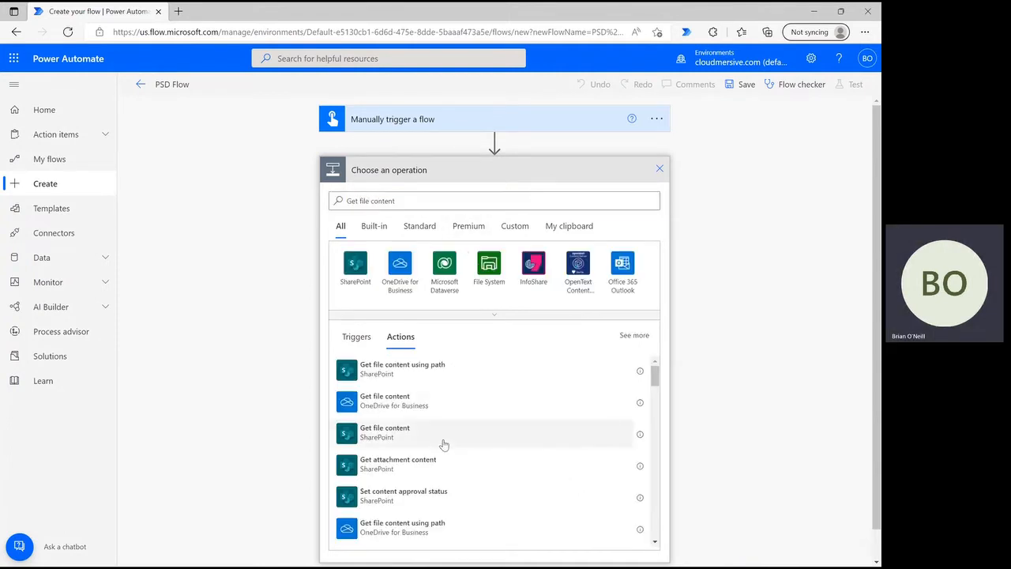
{"action": "left_click", "coordinate": [385, 433]}
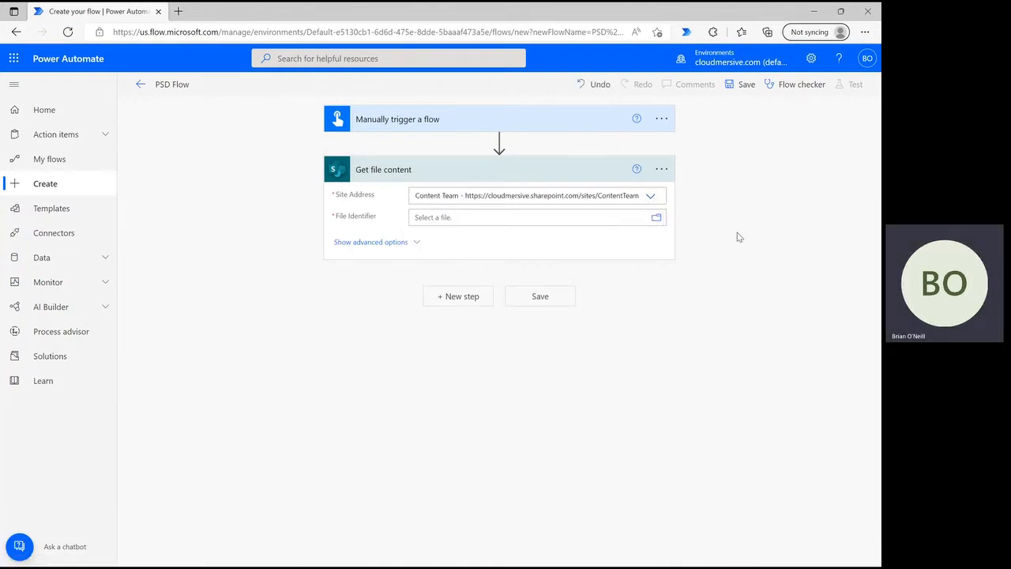
{"action": "left_click", "coordinate": [655, 218]}
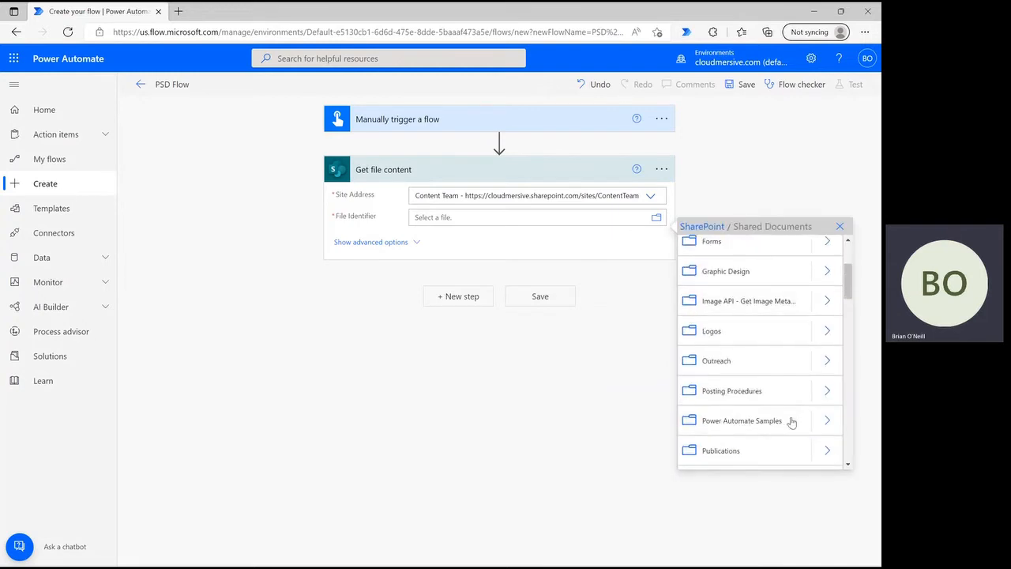
{"action": "left_click", "coordinate": [747, 420]}
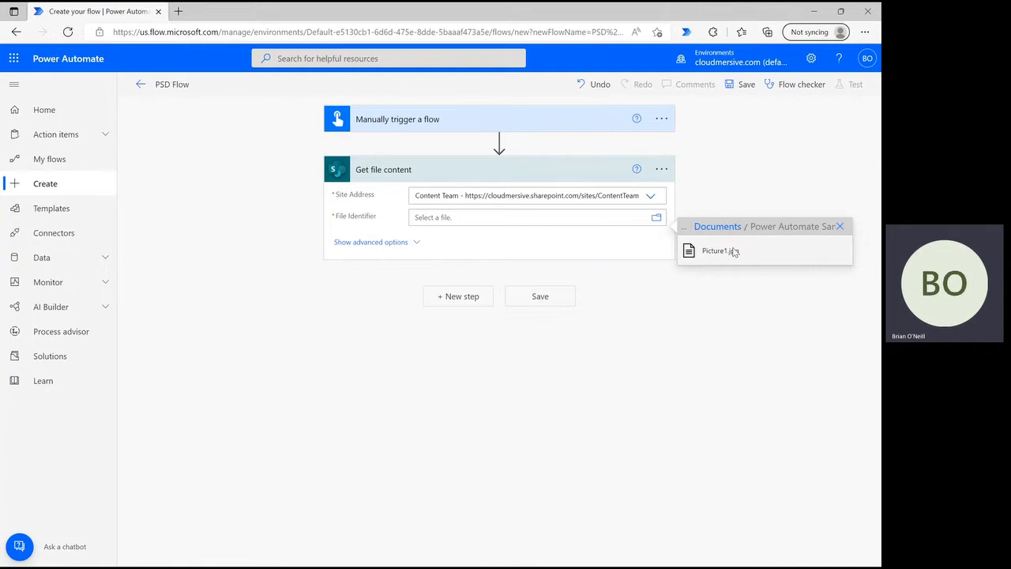
{"action": "left_click", "coordinate": [714, 250]}
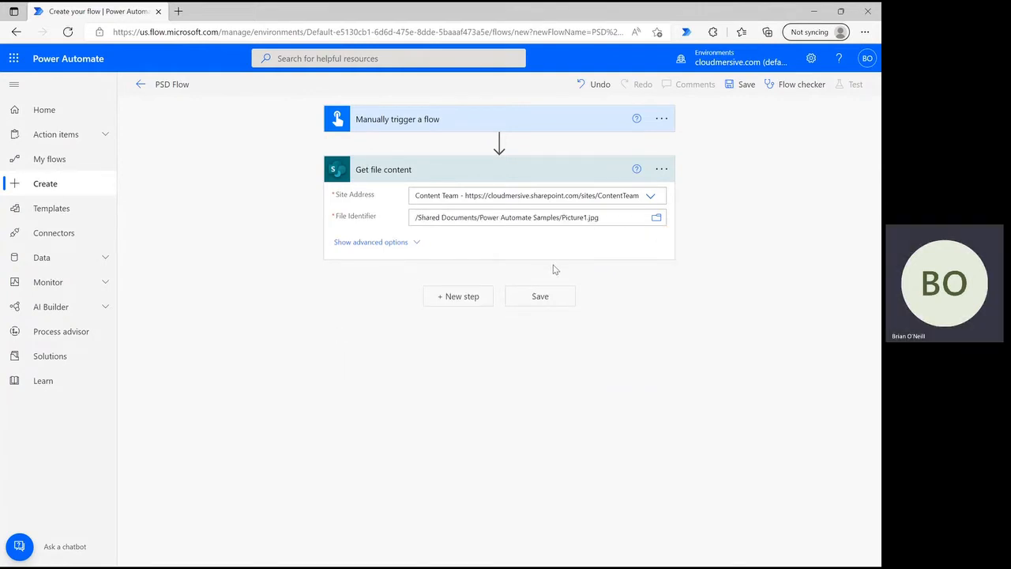
{"action": "mouse_move", "coordinate": [458, 297]}
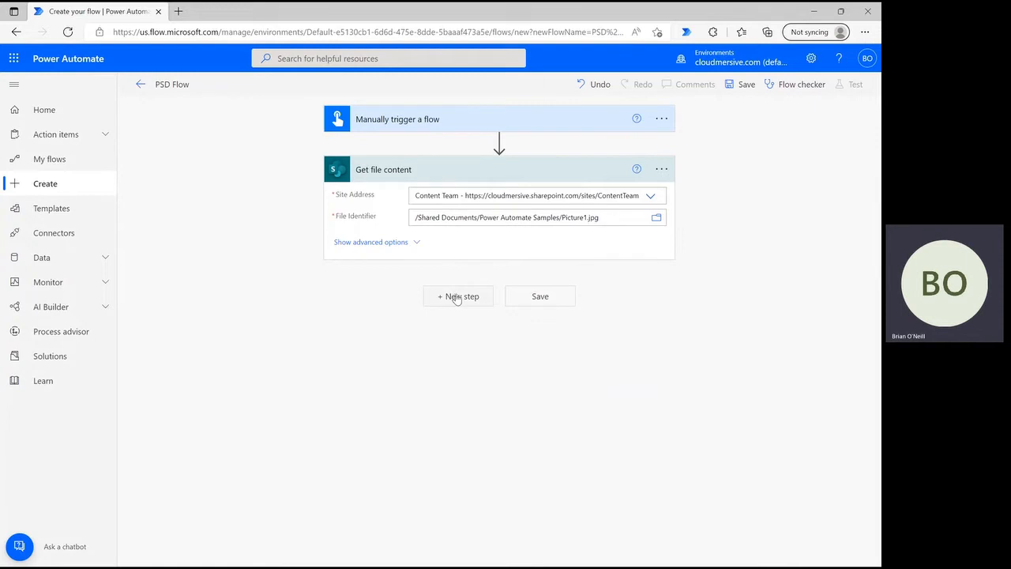
Add the Cloudmersive Image Processing 'Convert input image to Photoshop PSD format' action
{"action": "left_click", "coordinate": [458, 297]}
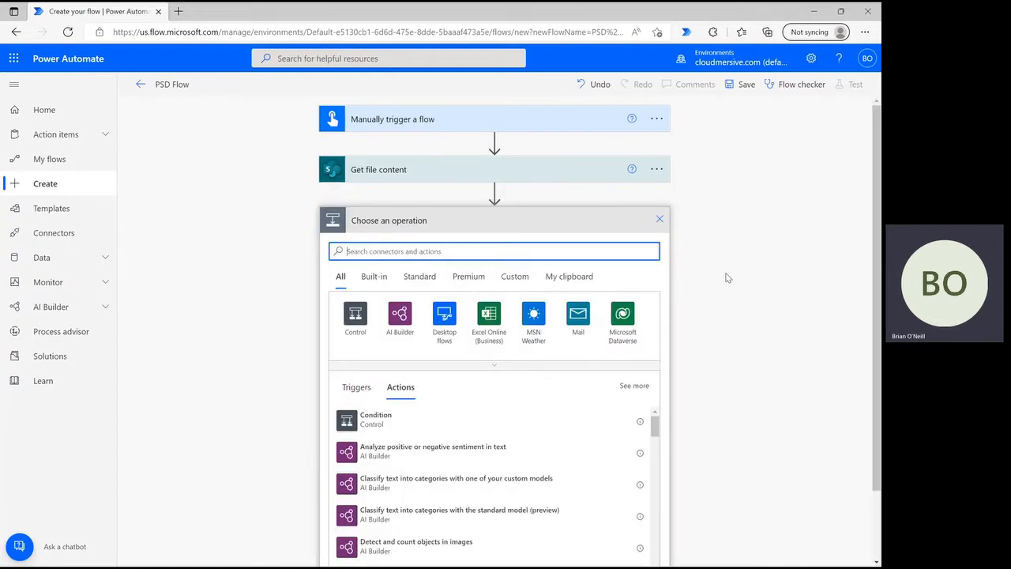
{"action": "type", "text": "cloudmersive"}
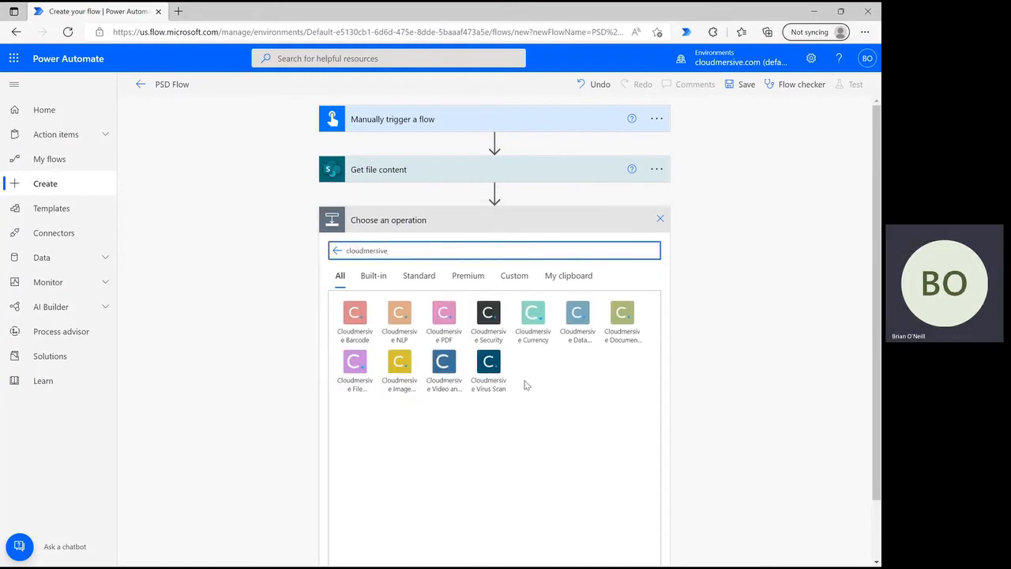
{"action": "mouse_move", "coordinate": [398, 370]}
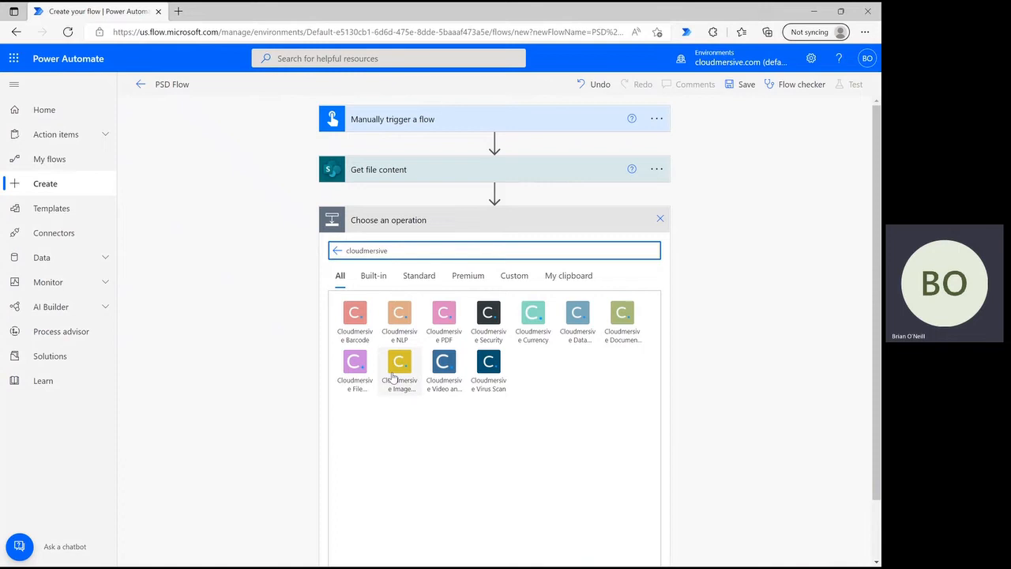
{"action": "left_click", "coordinate": [398, 364]}
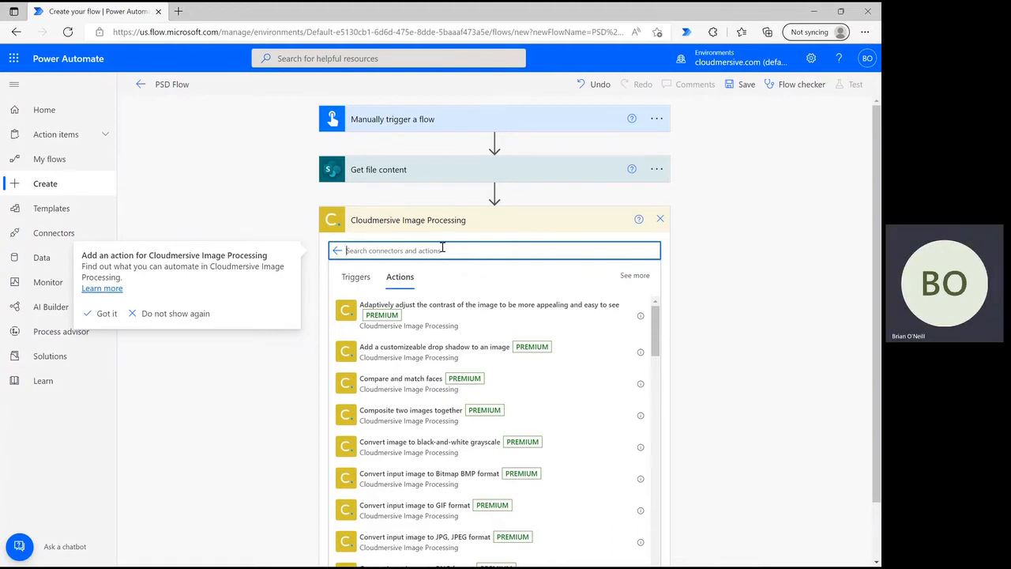
{"action": "type", "text": "psd"}
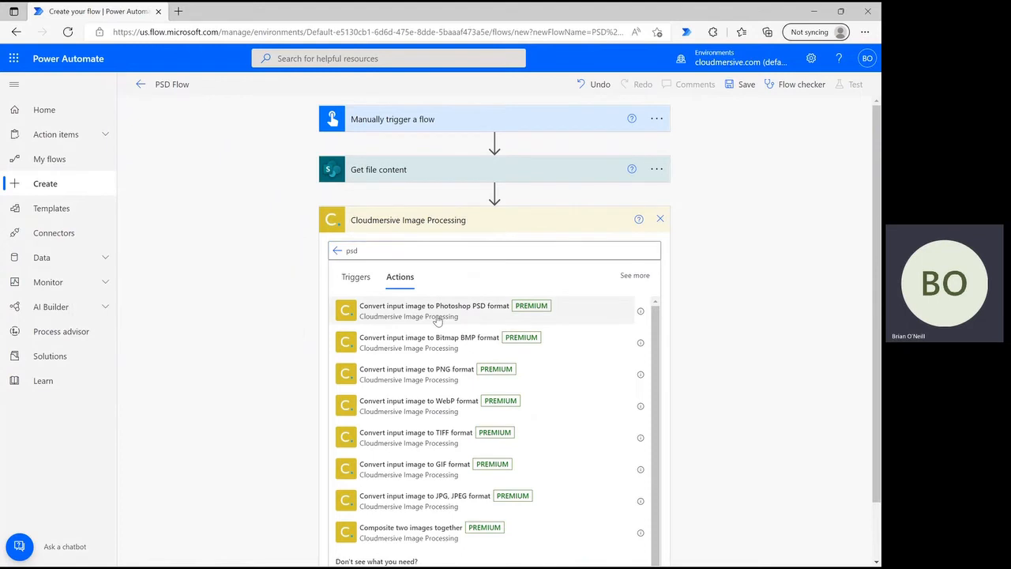
{"action": "left_click", "coordinate": [430, 310]}
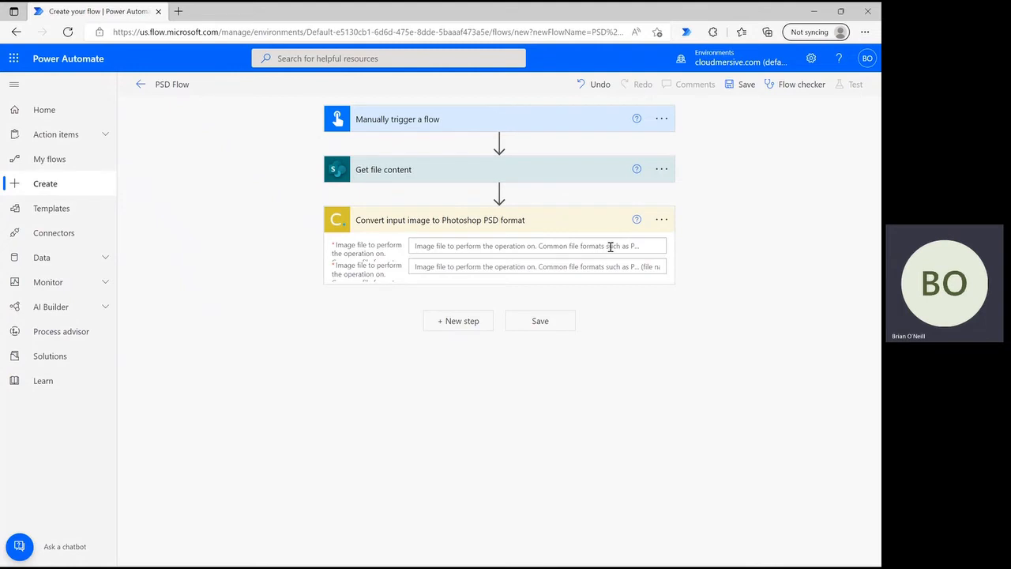
Feed the SharePoint File Content into the conversion's image input and start its file name input
{"action": "left_click", "coordinate": [529, 246]}
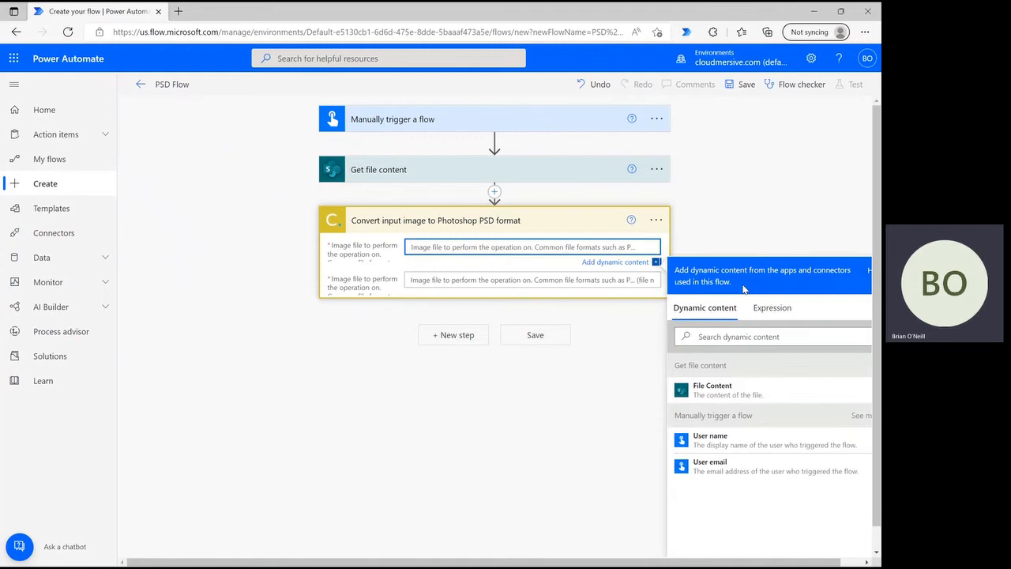
{"action": "left_click", "coordinate": [711, 389]}
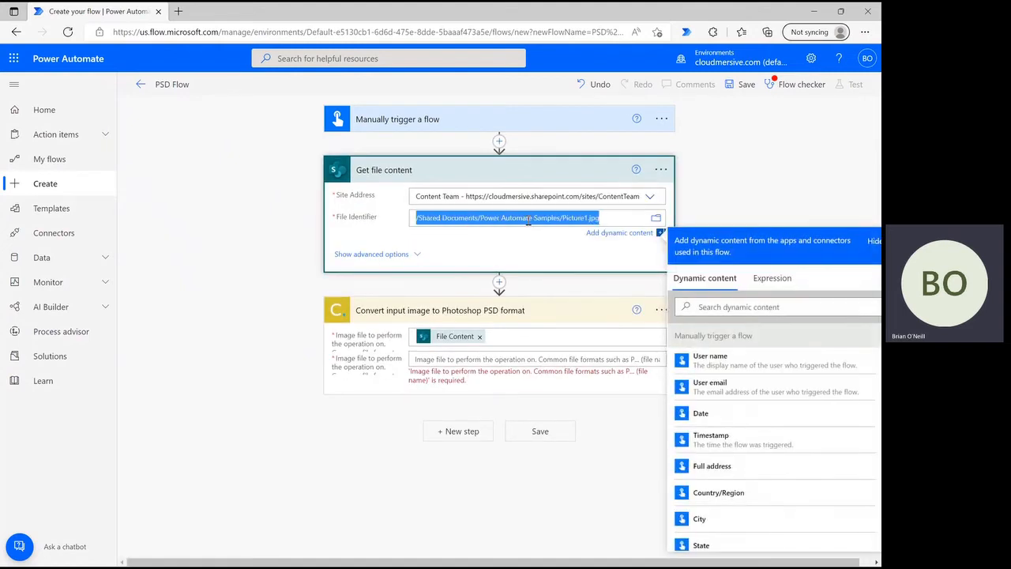
{"action": "left_click", "coordinate": [530, 361]}
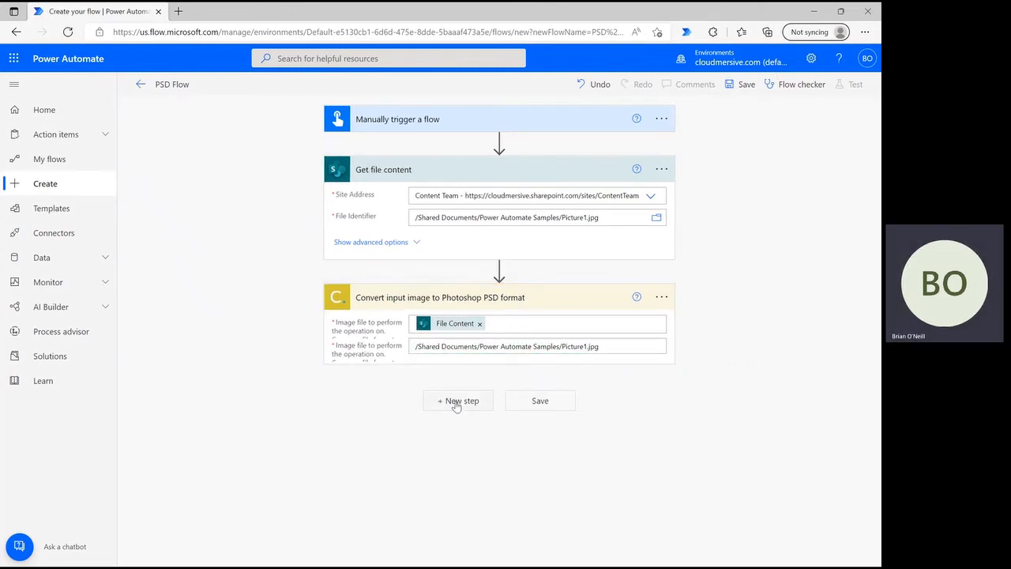
Add a SharePoint Create file action after the PSD conversion step
{"action": "left_click", "coordinate": [459, 402]}
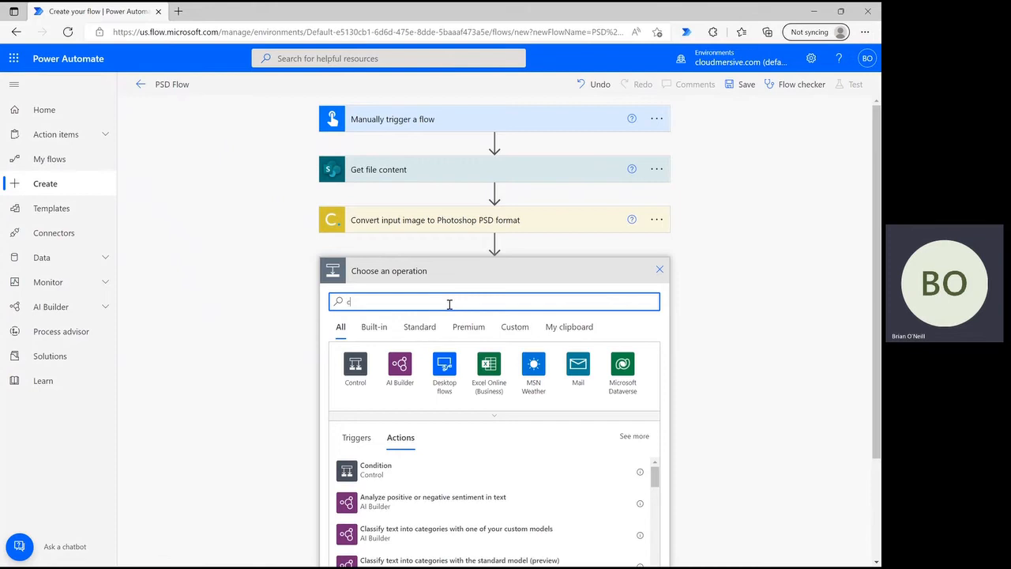
{"action": "type", "text": "reate file"}
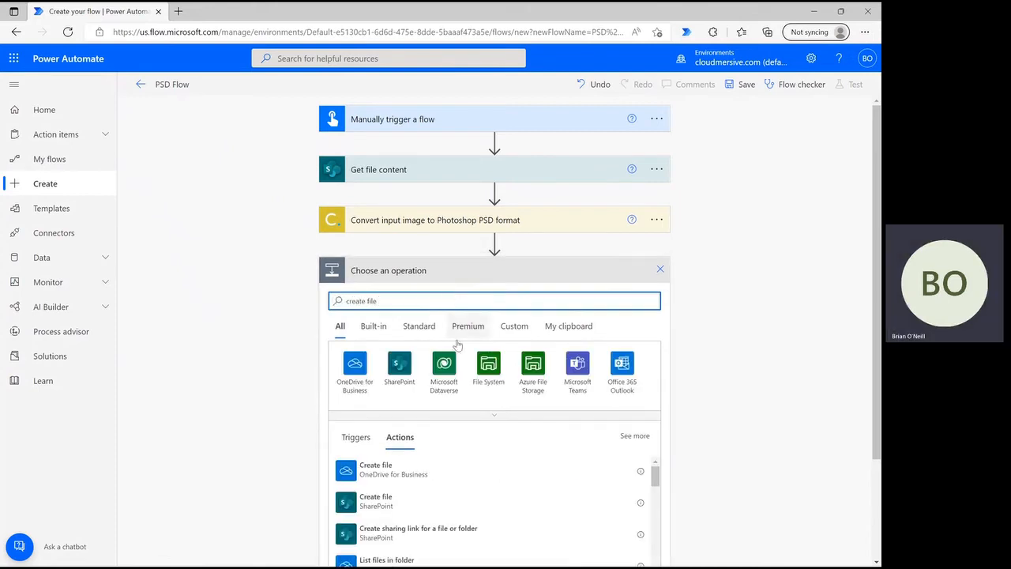
{"action": "scroll", "scroll_direction": "down", "scroll_amount": 3}
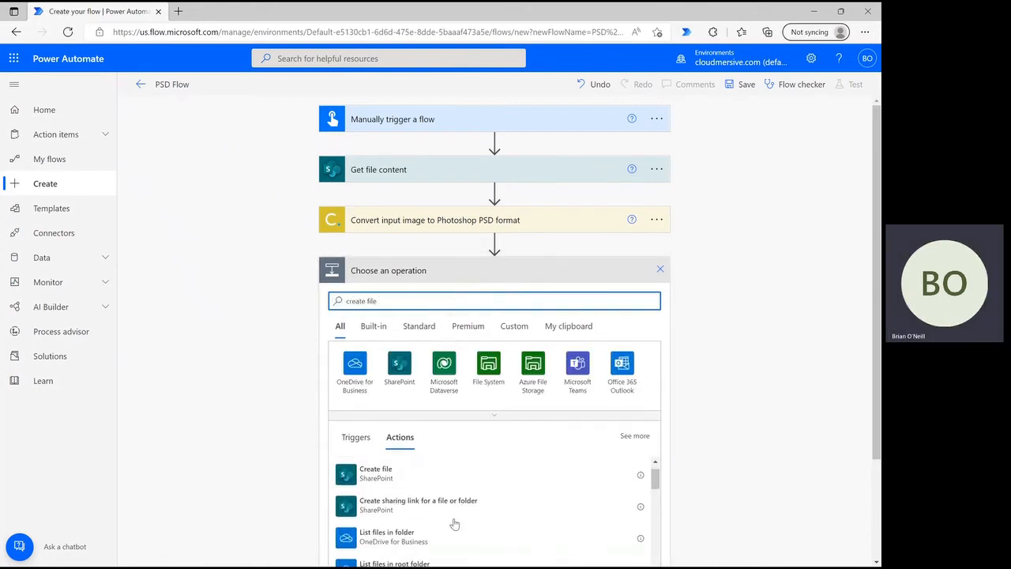
{"action": "mouse_move", "coordinate": [439, 487]}
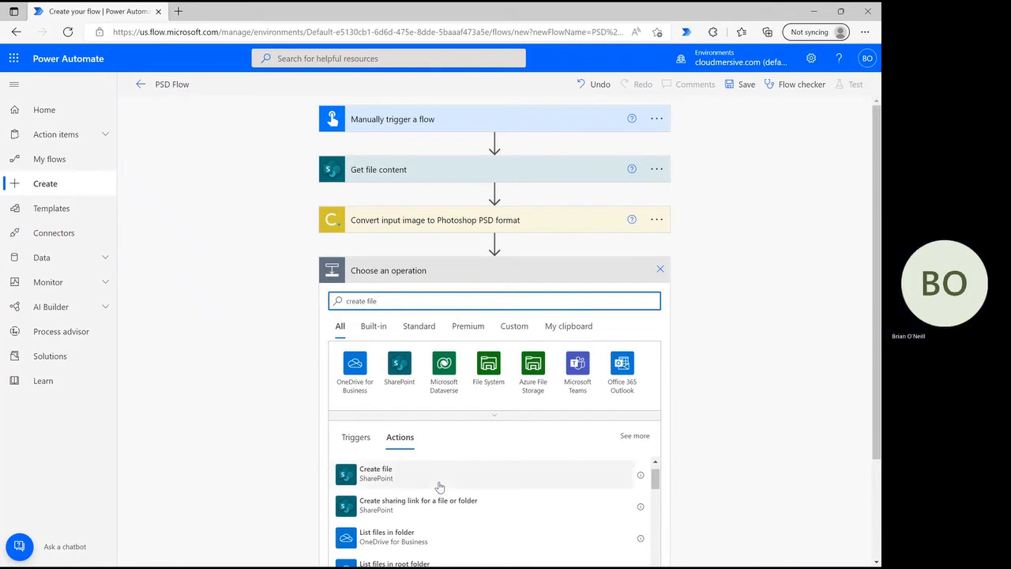
{"action": "left_click", "coordinate": [376, 473]}
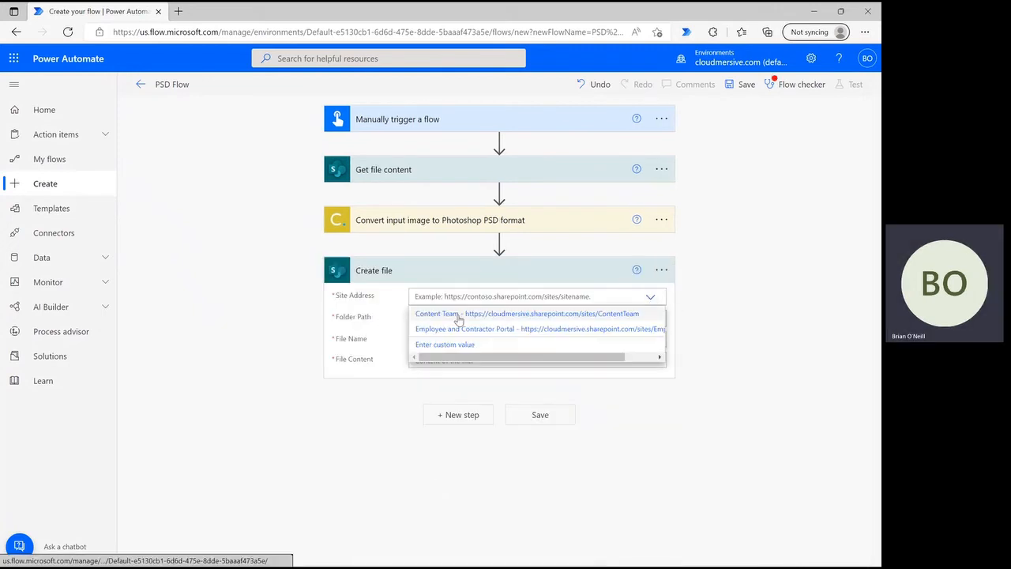
Target Content Team's Power Automate Samples folder, name the file 'photoshop picture.psd', content the converted body
{"action": "left_click", "coordinate": [436, 313]}
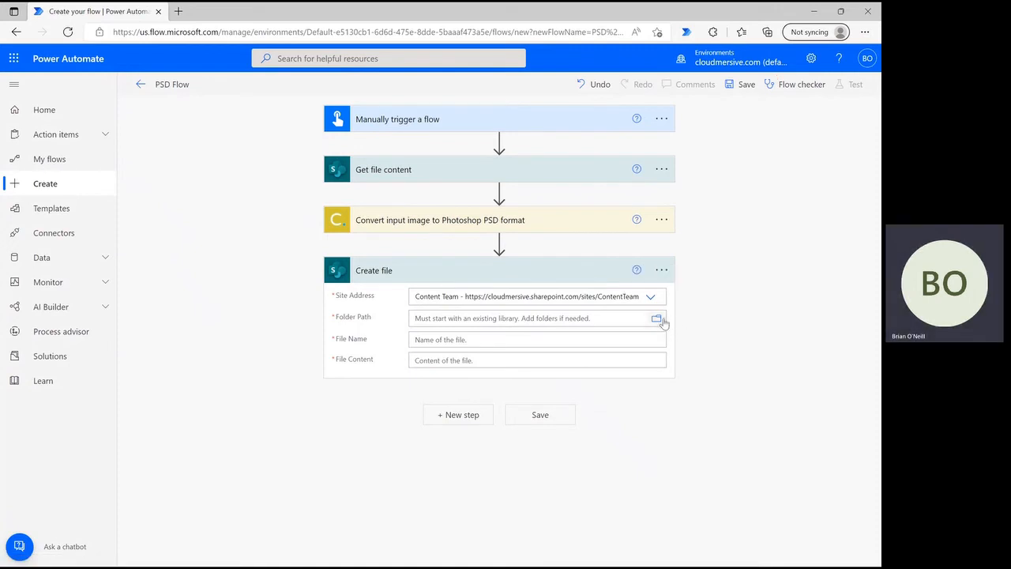
{"action": "left_click", "coordinate": [656, 319]}
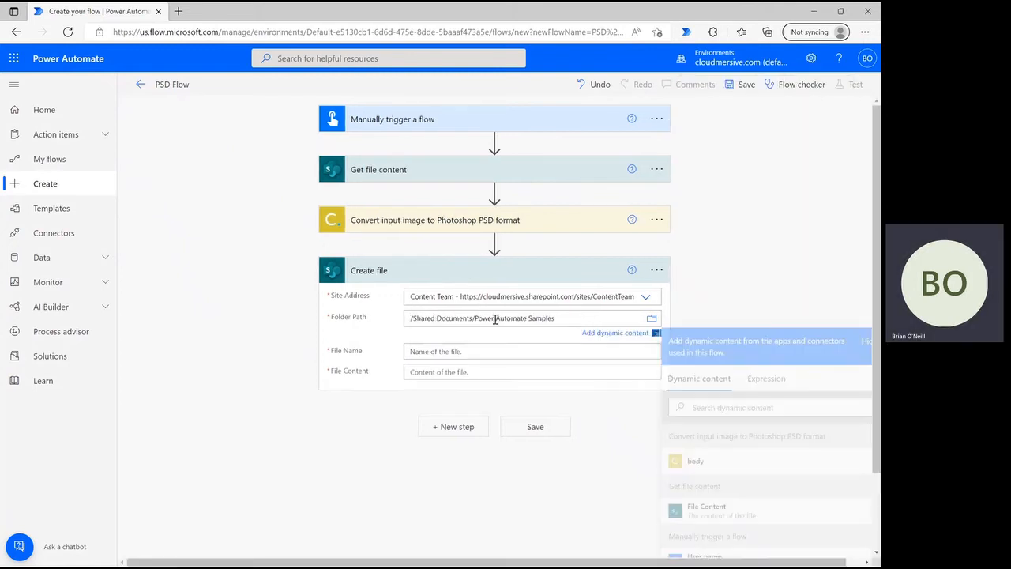
{"action": "left_click", "coordinate": [531, 341]}
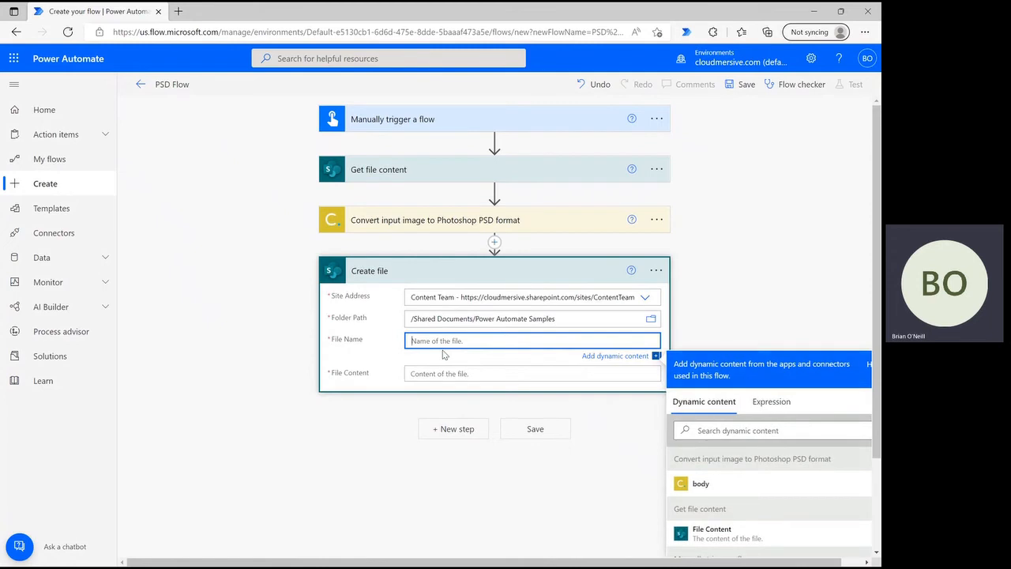
{"action": "type", "text": "photoshop picture.psd"}
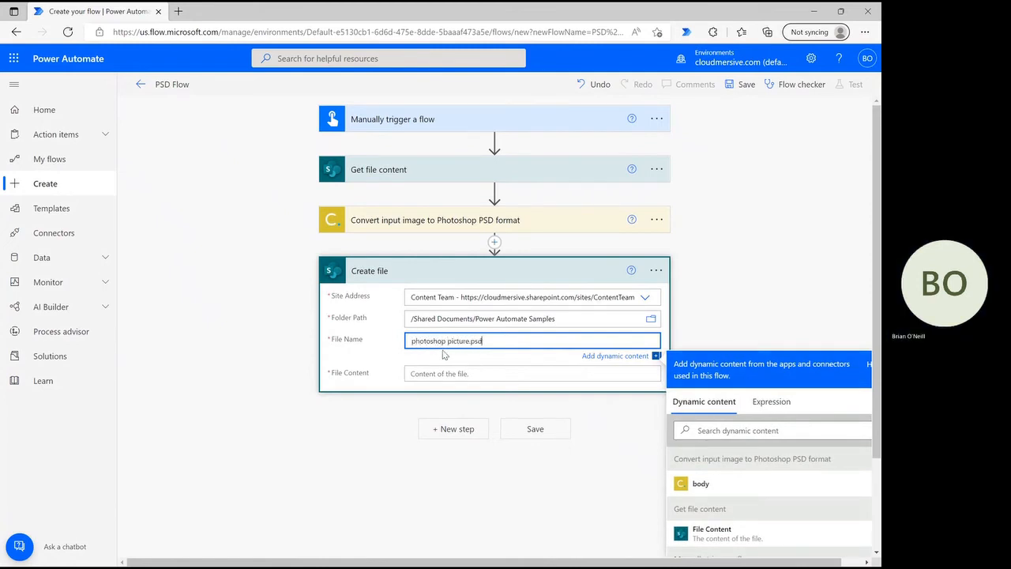
{"action": "left_click", "coordinate": [531, 362]}
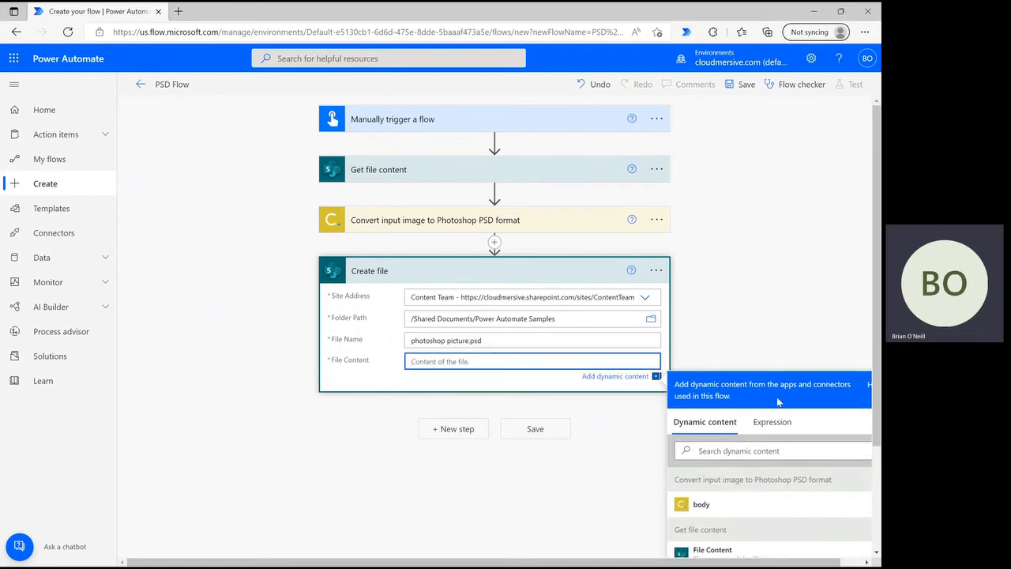
{"action": "left_click", "coordinate": [703, 506]}
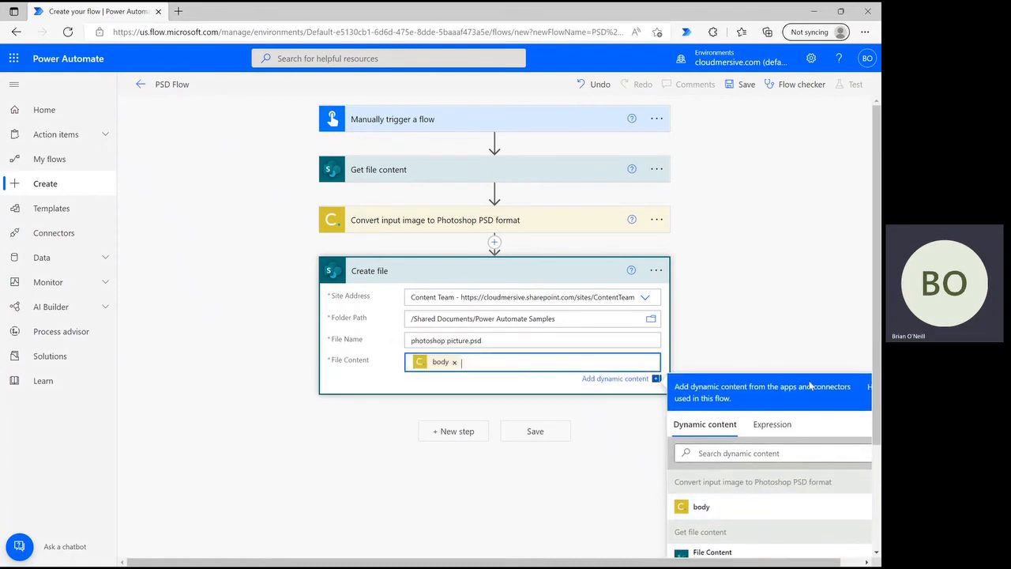
{"action": "left_click", "coordinate": [814, 236]}
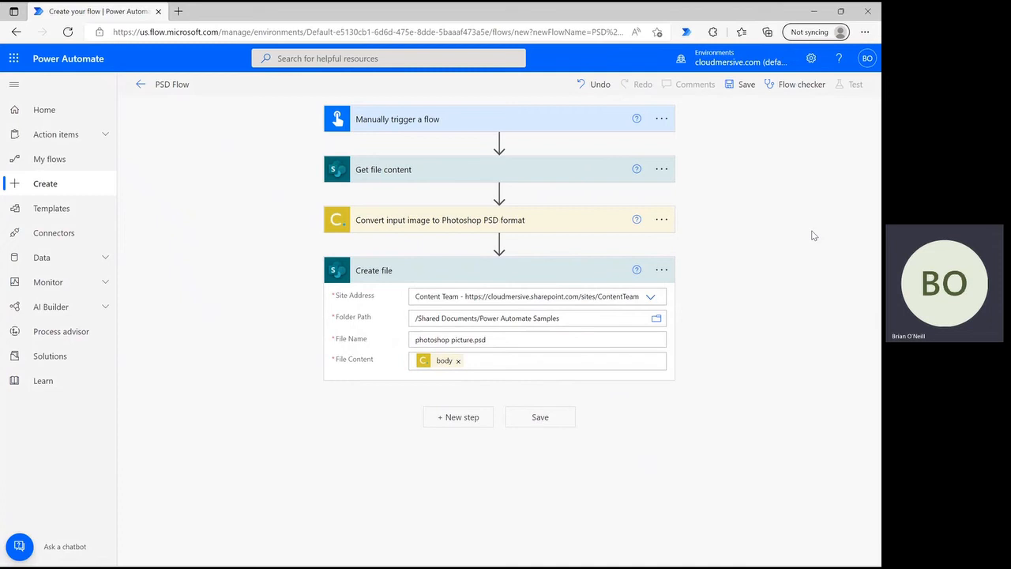
{"action": "mouse_move", "coordinate": [591, 421]}
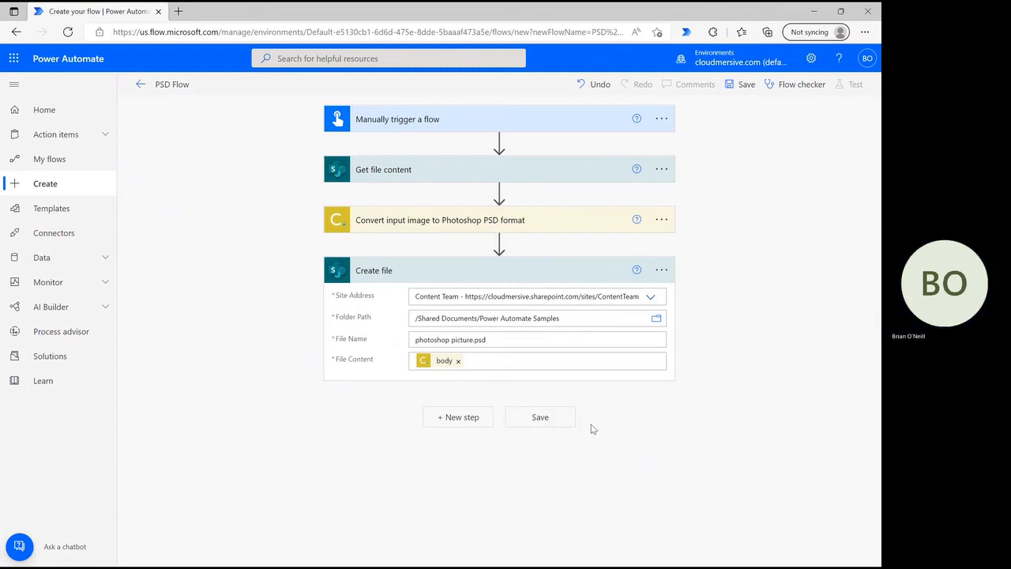
Save PSD Flow and run a manual test, dismissing the successful run confirmation
{"action": "left_click", "coordinate": [541, 417]}
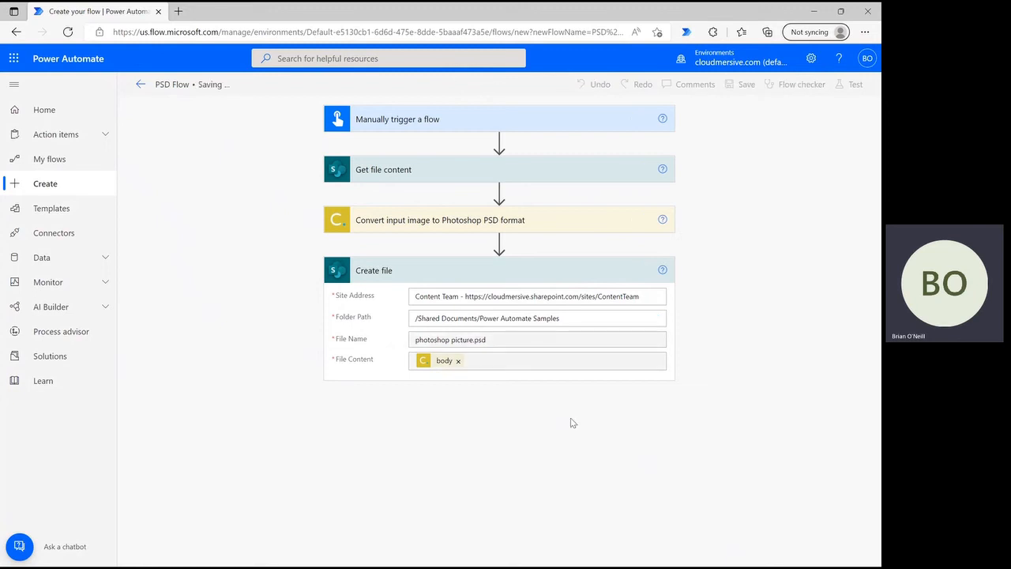
{"action": "mouse_move", "coordinate": [863, 86]}
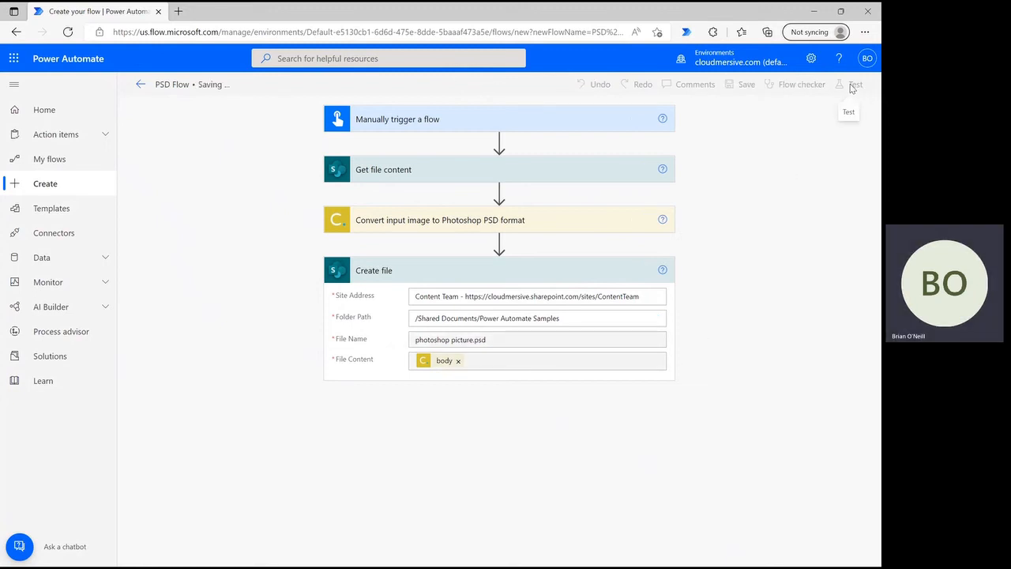
{"action": "left_click", "coordinate": [862, 85]}
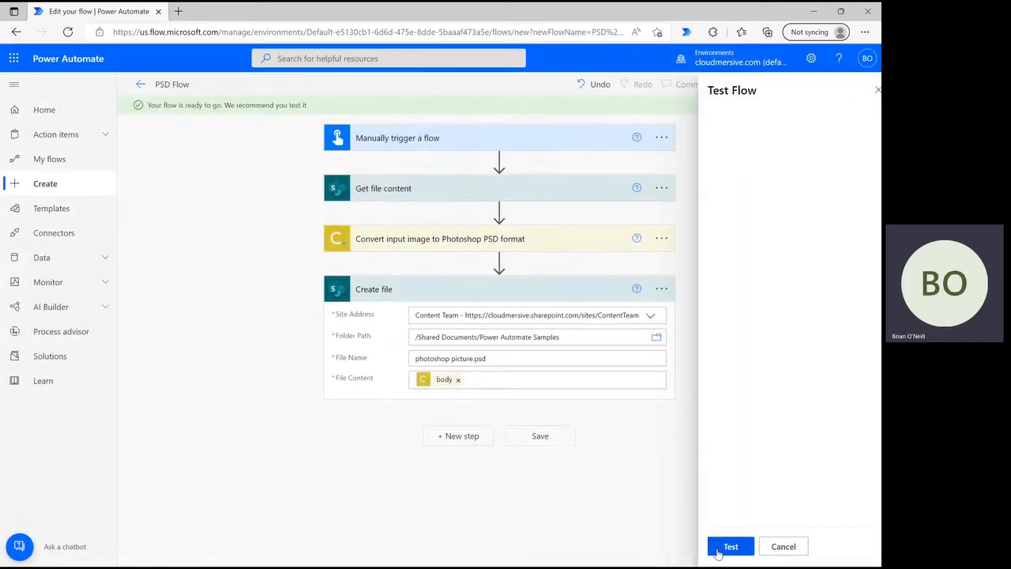
{"action": "left_click", "coordinate": [735, 547]}
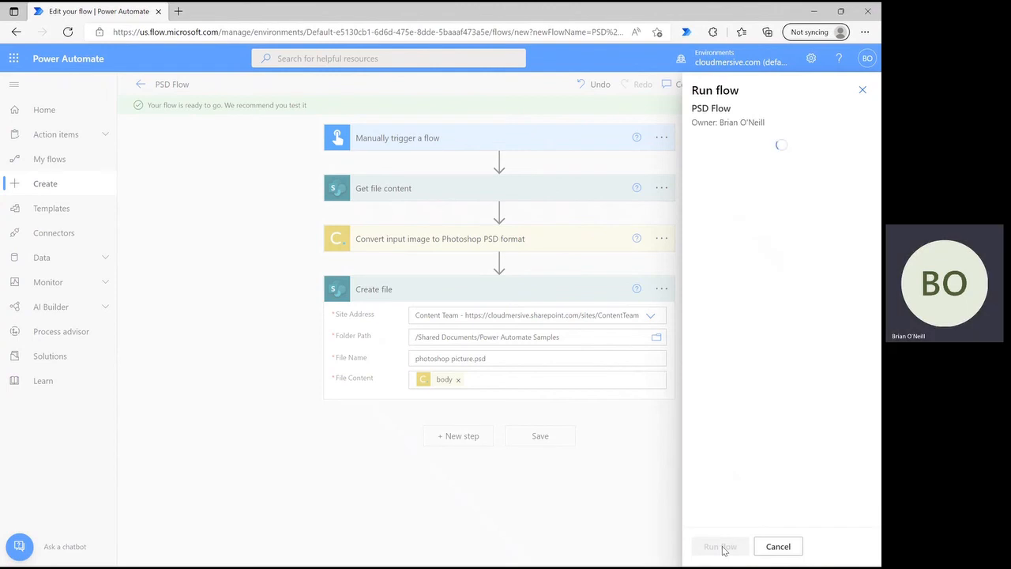
{"action": "left_click", "coordinate": [720, 547]}
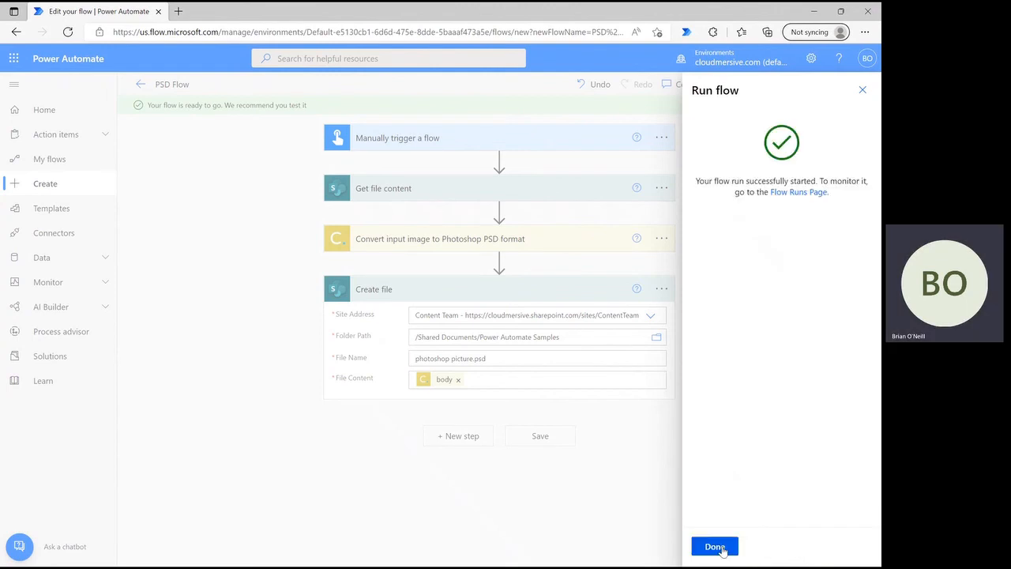
{"action": "left_click", "coordinate": [714, 547]}
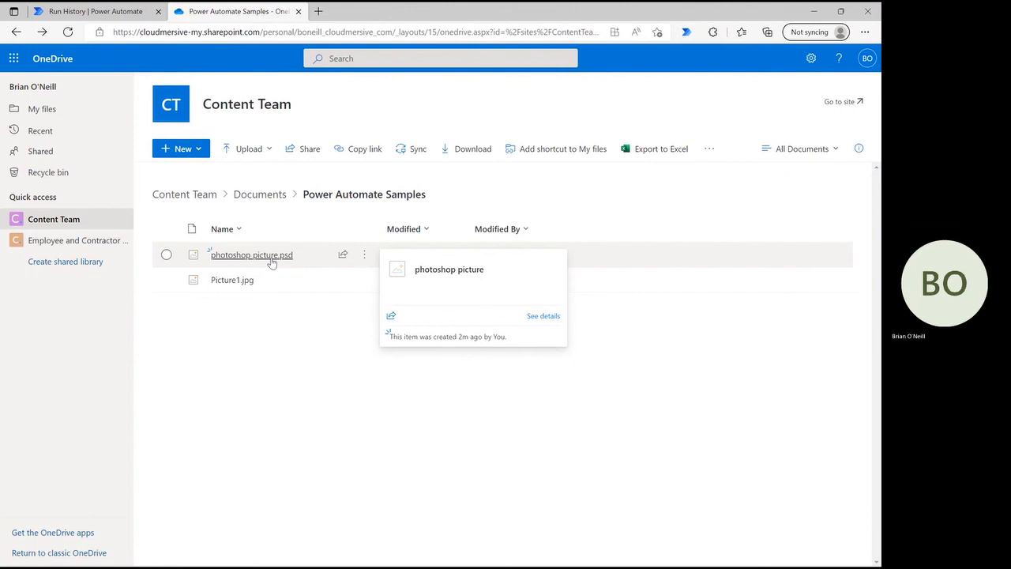
Open the newly created photoshop picture.psd from the Power Automate Samples folder
{"action": "left_click", "coordinate": [251, 254]}
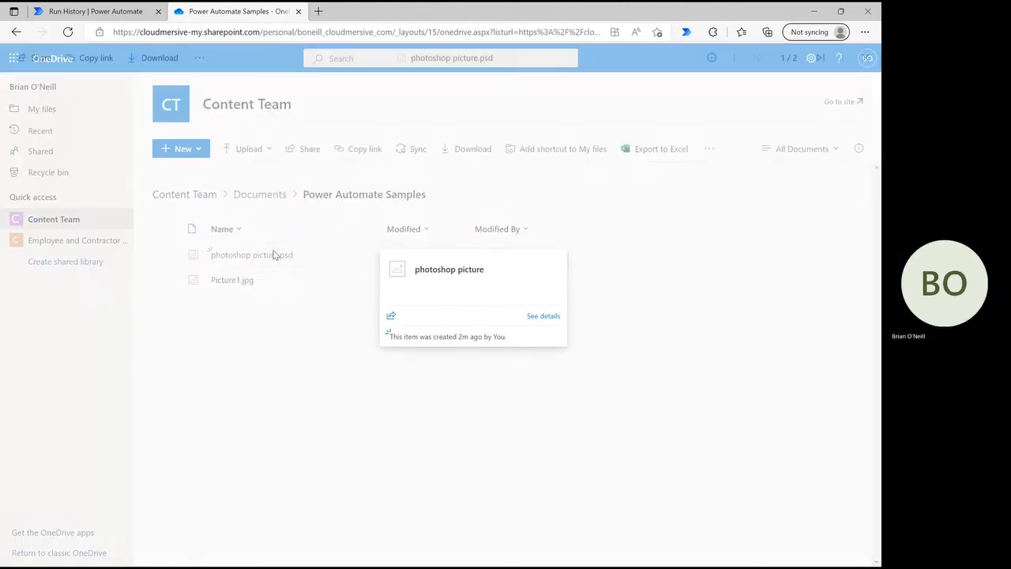